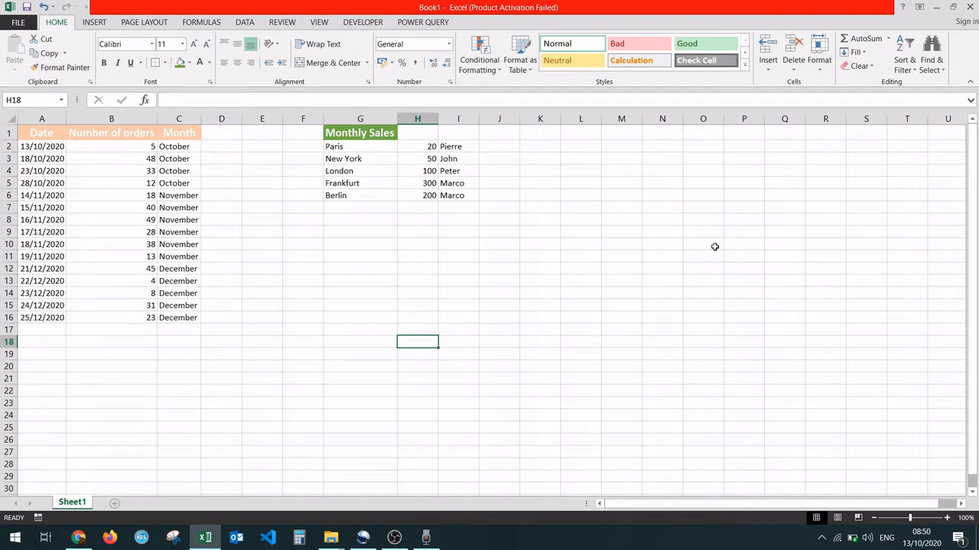
{"action": "mouse_move", "coordinate": [380, 256]}
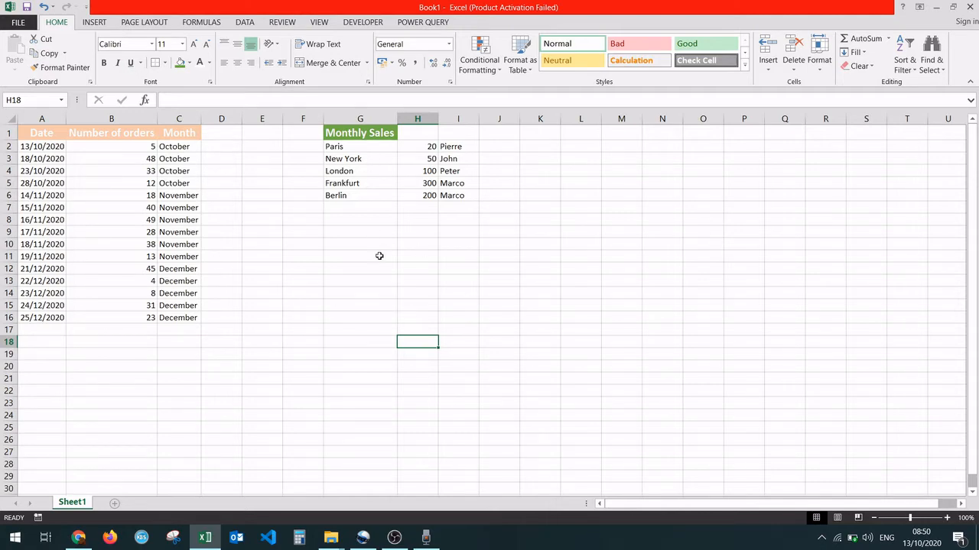
{"action": "mouse_move", "coordinate": [114, 155]}
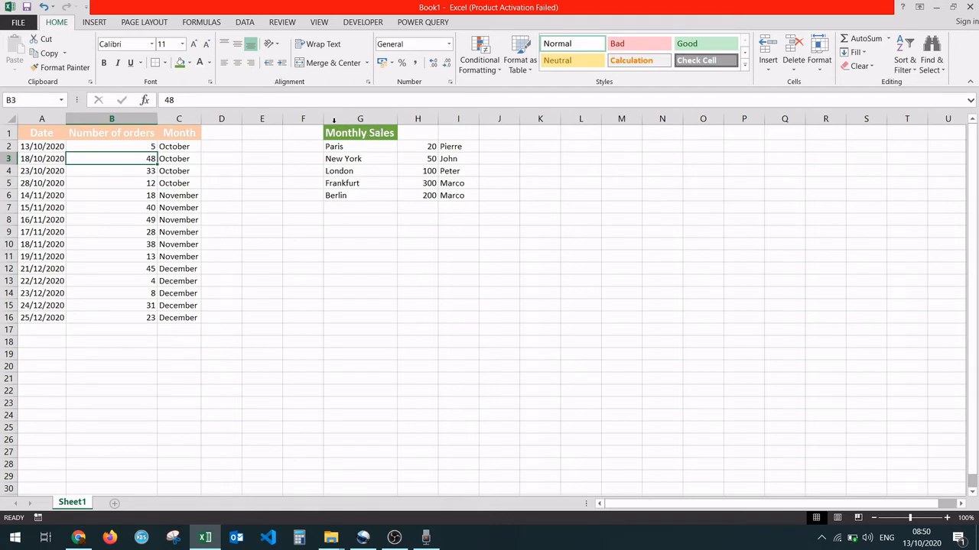
{"action": "mouse_move", "coordinate": [338, 164]}
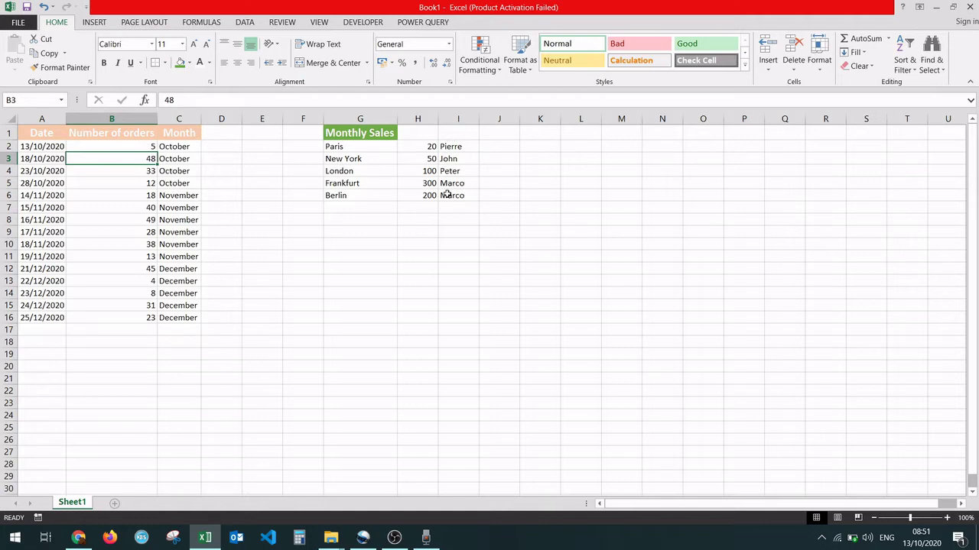
Merge and centre the Monthly Sales header across G1:I1.
{"action": "left_click", "coordinate": [458, 195]}
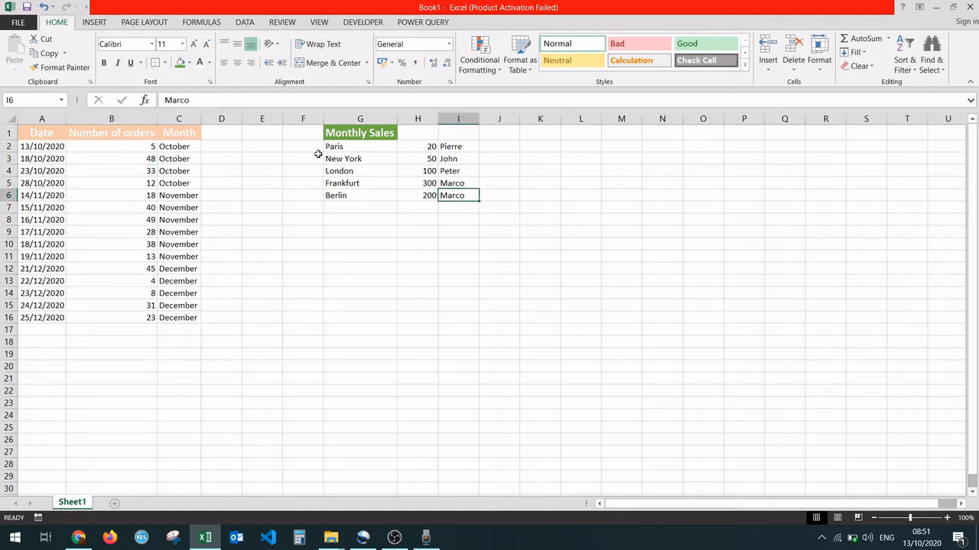
{"action": "mouse_move", "coordinate": [420, 207]}
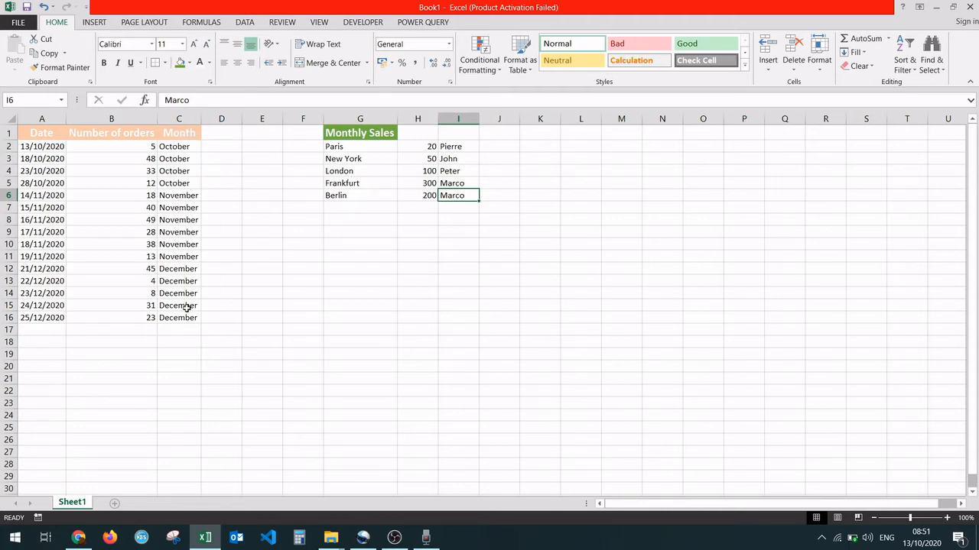
{"action": "mouse_move", "coordinate": [201, 326]}
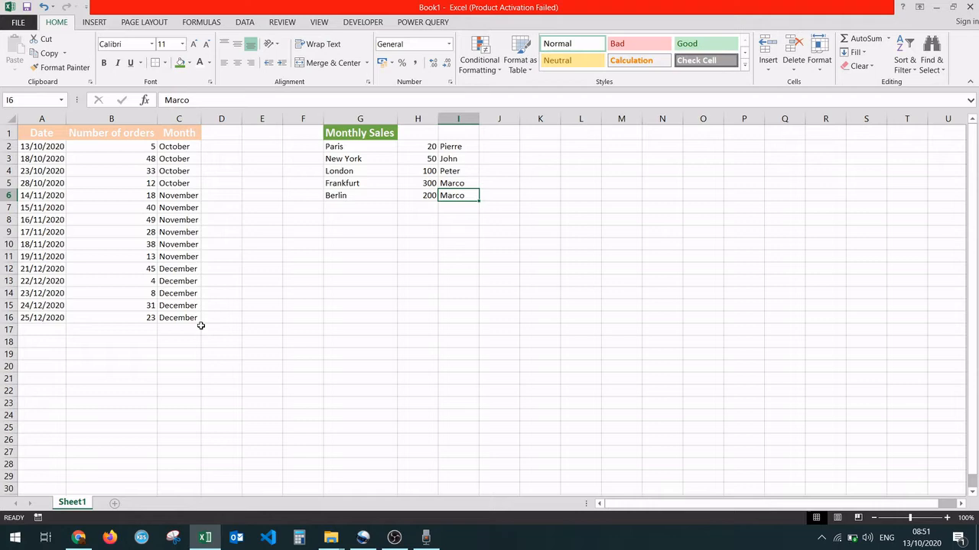
{"action": "left_click", "coordinate": [359, 132]}
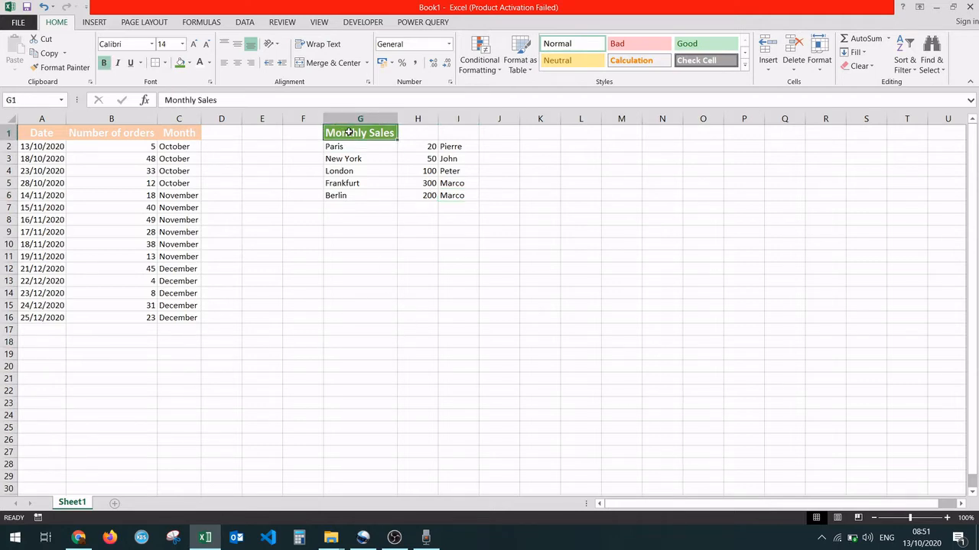
{"action": "left_click", "coordinate": [351, 170]}
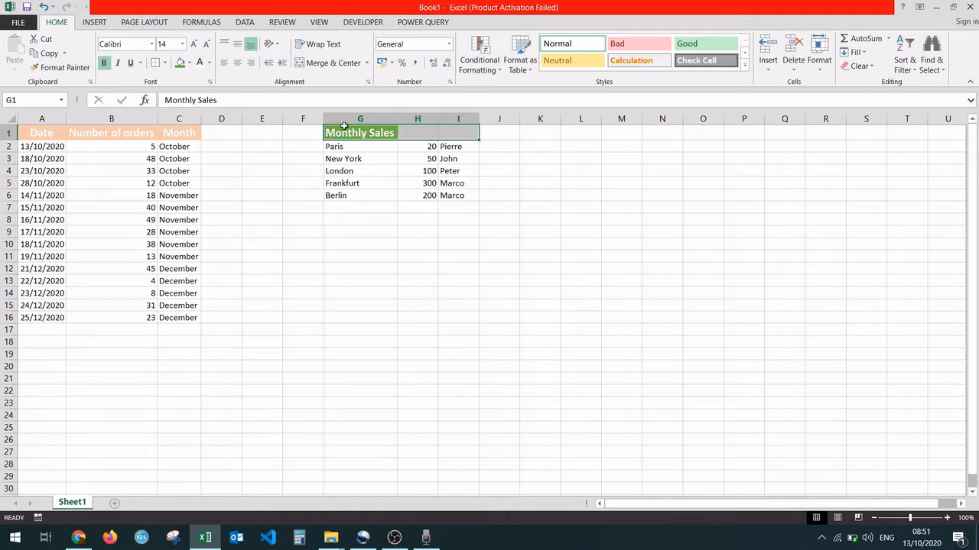
{"action": "mouse_move", "coordinate": [365, 132]}
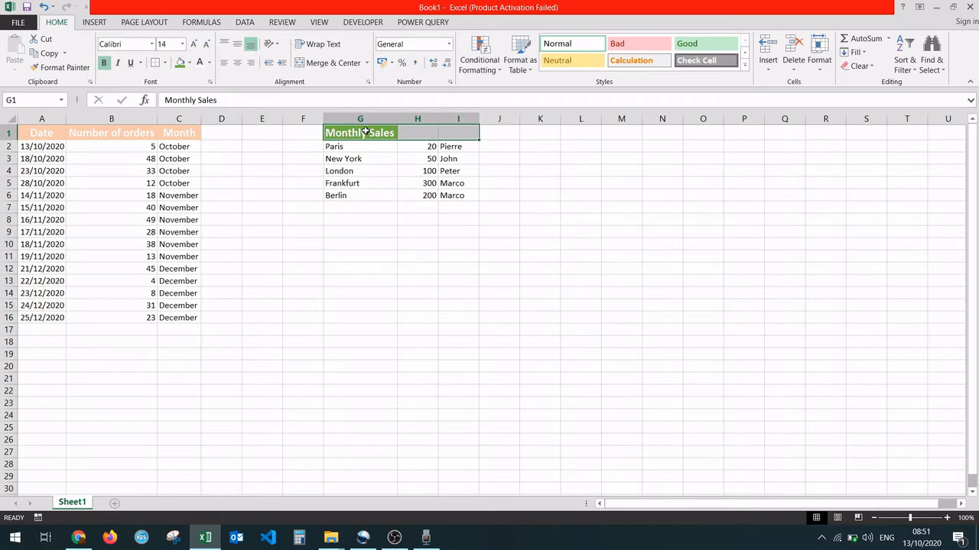
{"action": "mouse_move", "coordinate": [402, 132]}
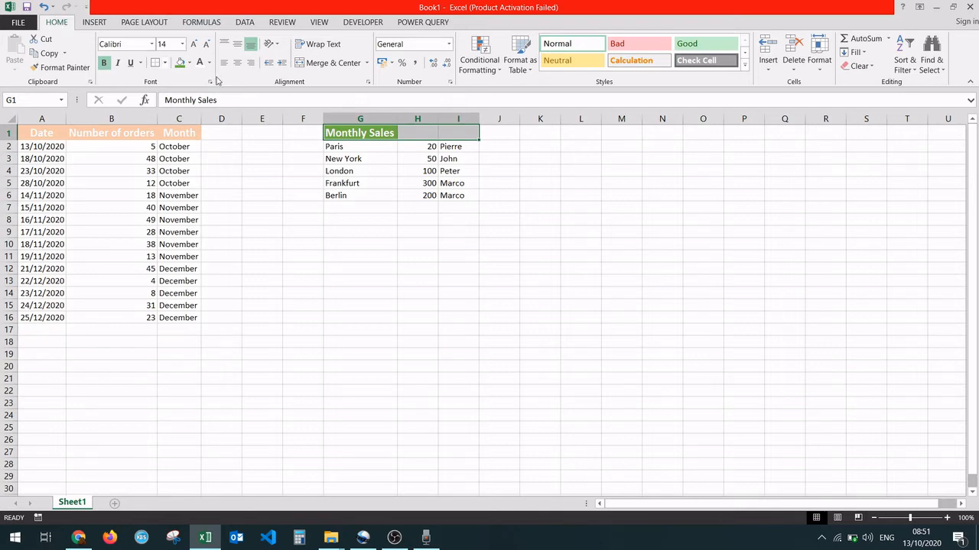
{"action": "mouse_move", "coordinate": [306, 88]}
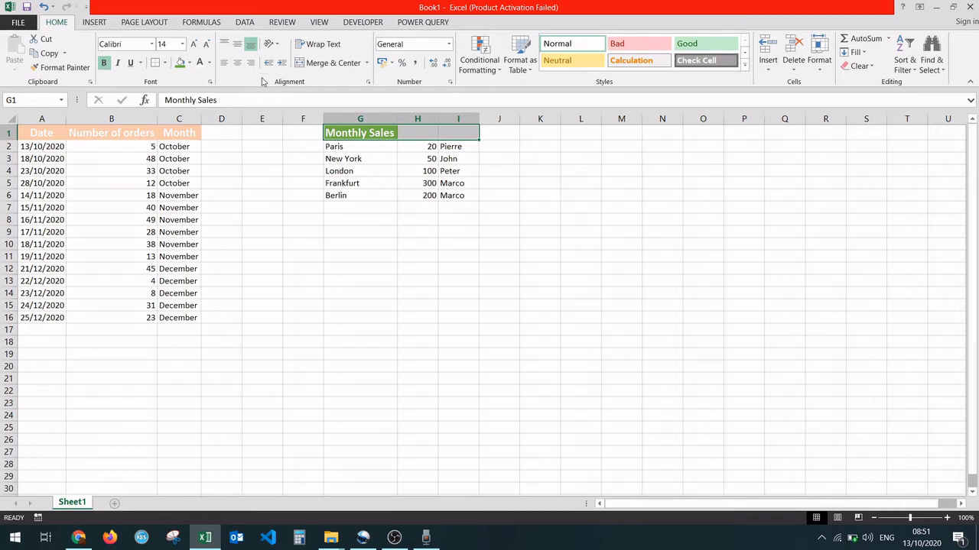
{"action": "mouse_move", "coordinate": [325, 62]}
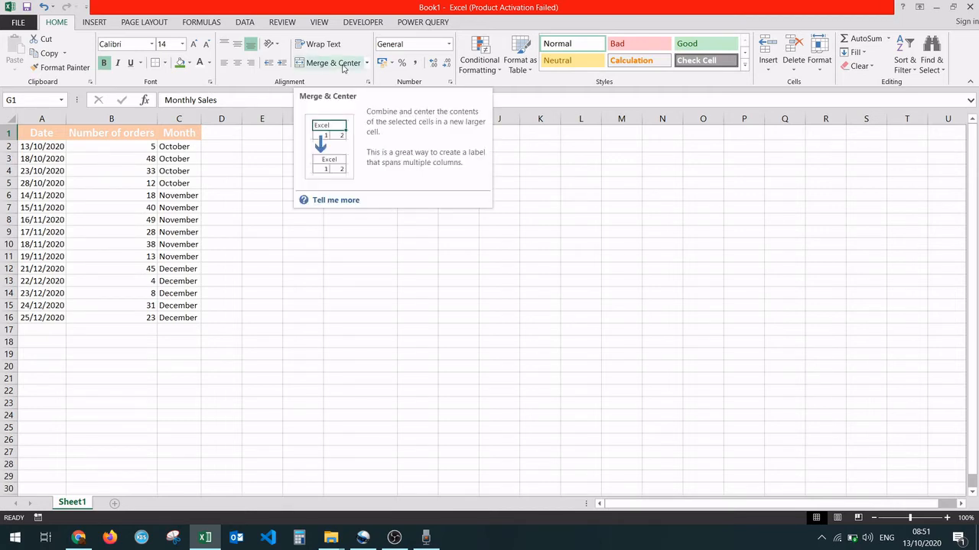
{"action": "left_click", "coordinate": [325, 62]}
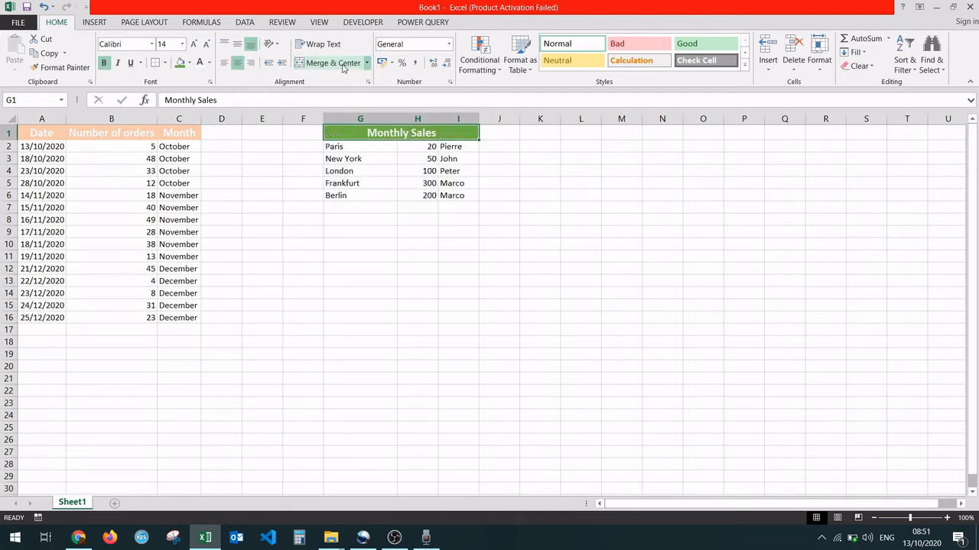
{"action": "left_click", "coordinate": [418, 256]}
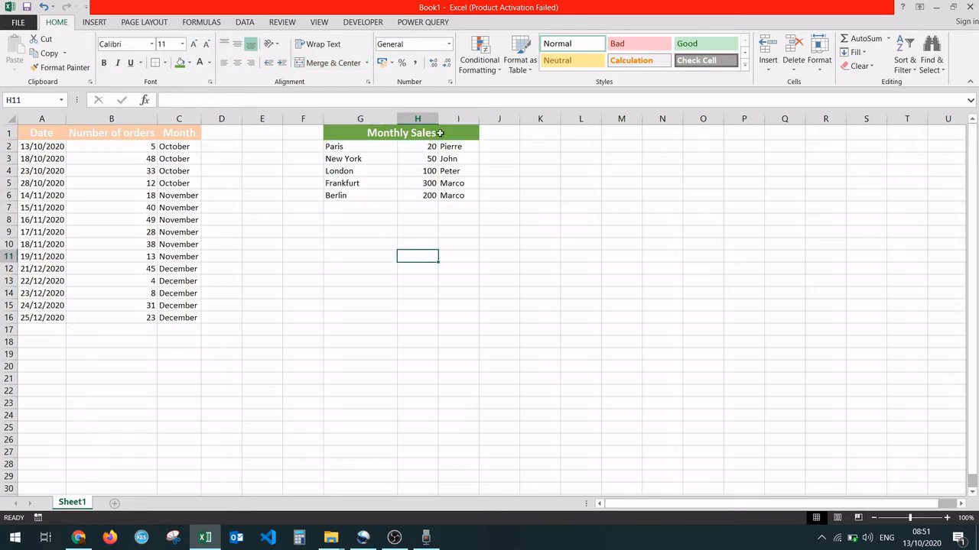
Merge the October cells C2:C5 into one cell, accepting the data-loss warning.
{"action": "left_click", "coordinate": [458, 195]}
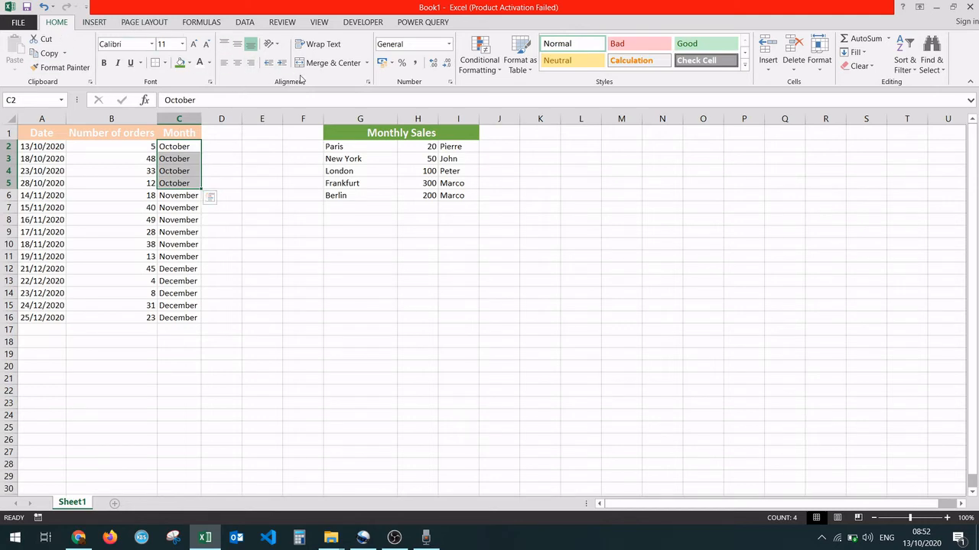
{"action": "left_click", "coordinate": [328, 62]}
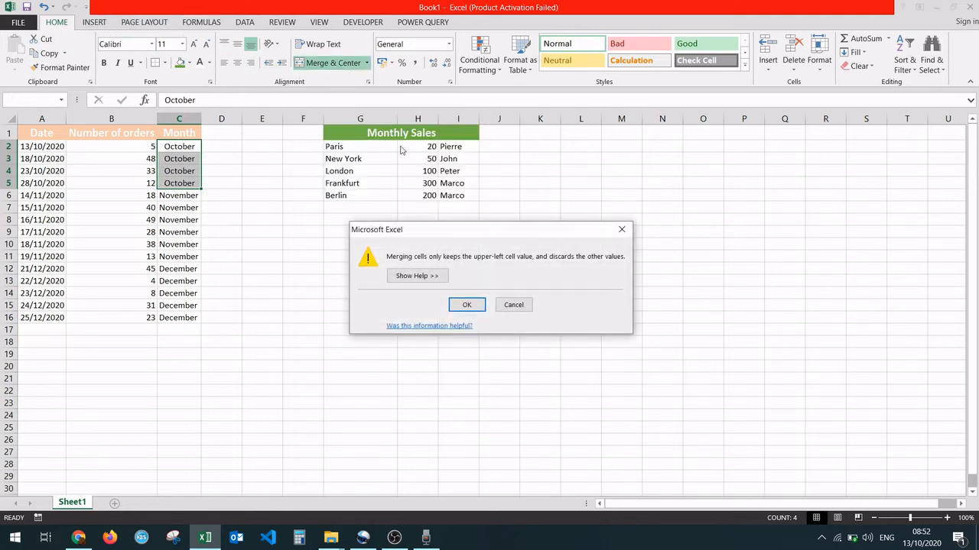
{"action": "mouse_move", "coordinate": [512, 218]}
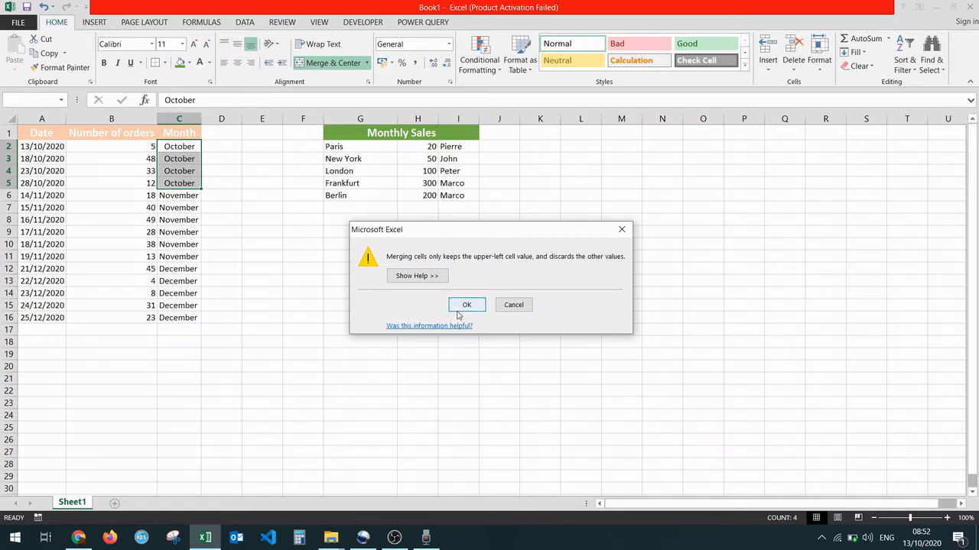
{"action": "left_click", "coordinate": [466, 305]}
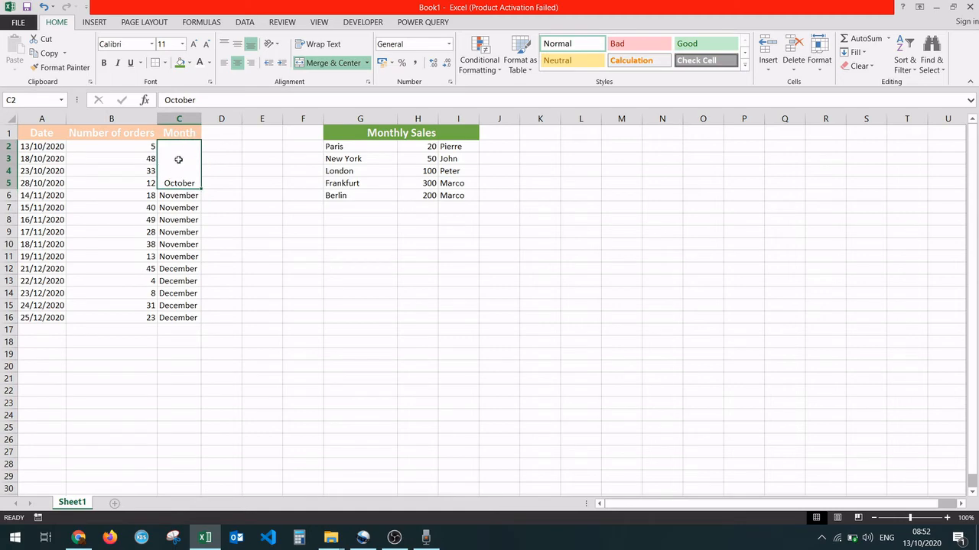
Merge the November cells C6:C11 into one cell, accepting the warning.
{"action": "left_click_drag", "start_coordinate": [179, 195], "coordinate": [178, 256]}
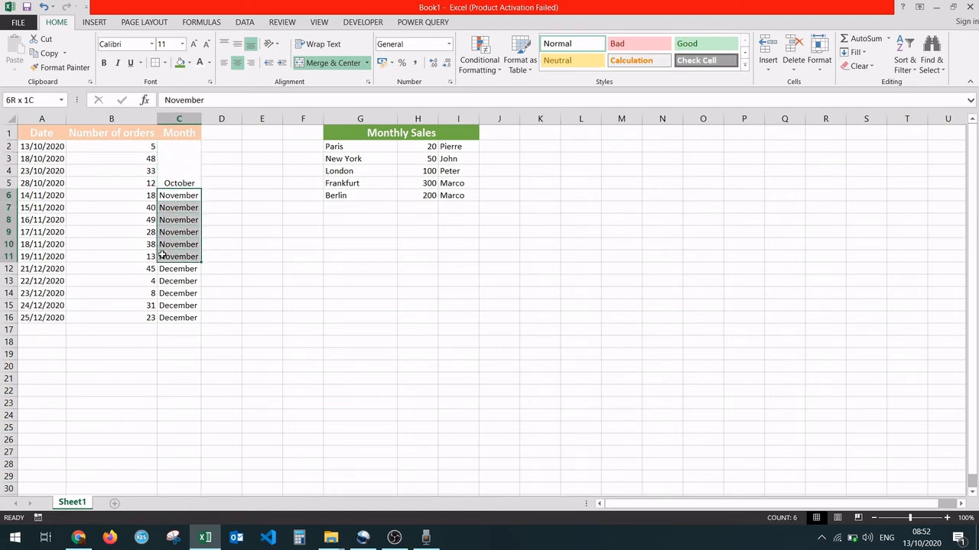
{"action": "left_click", "coordinate": [326, 62]}
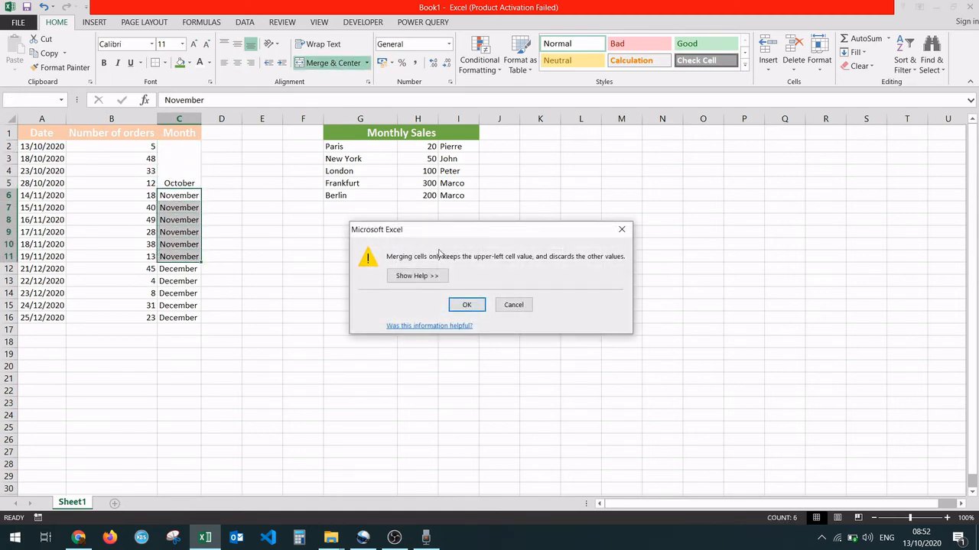
{"action": "left_click", "coordinate": [466, 305]}
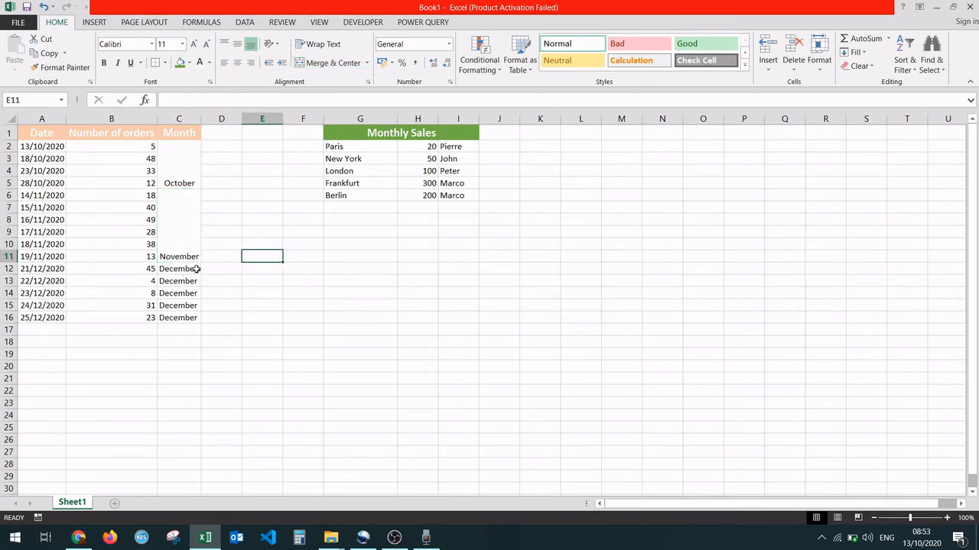
Merge the December cells C12:C16 into one cell, accepting the warning.
{"action": "left_click_drag", "start_coordinate": [178, 268], "coordinate": [178, 317]}
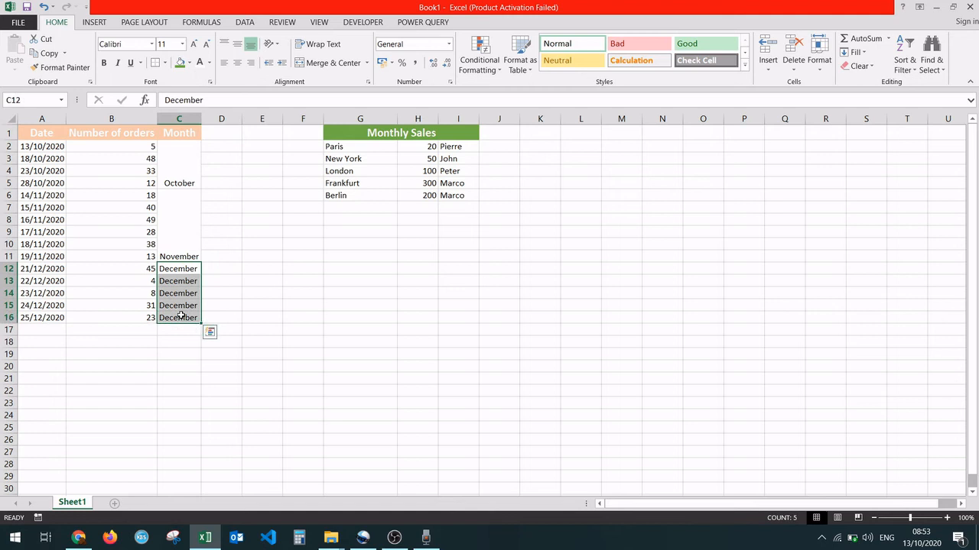
{"action": "mouse_move", "coordinate": [313, 311]}
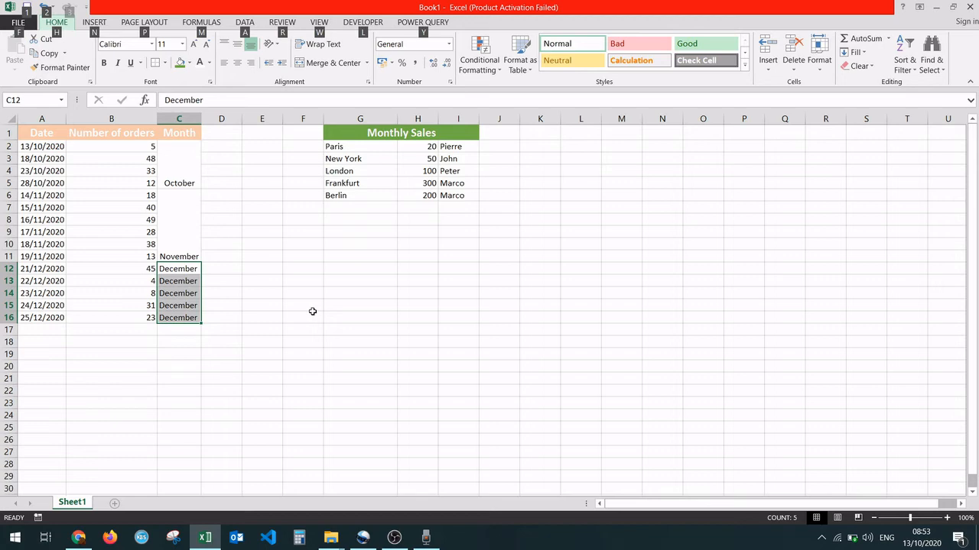
{"action": "key", "text": "alt"}
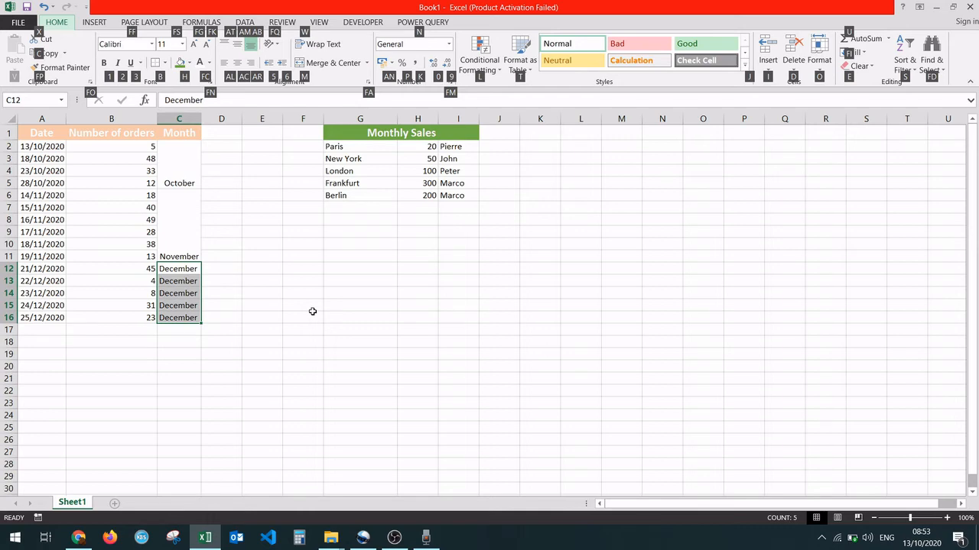
{"action": "left_click", "coordinate": [367, 62]}
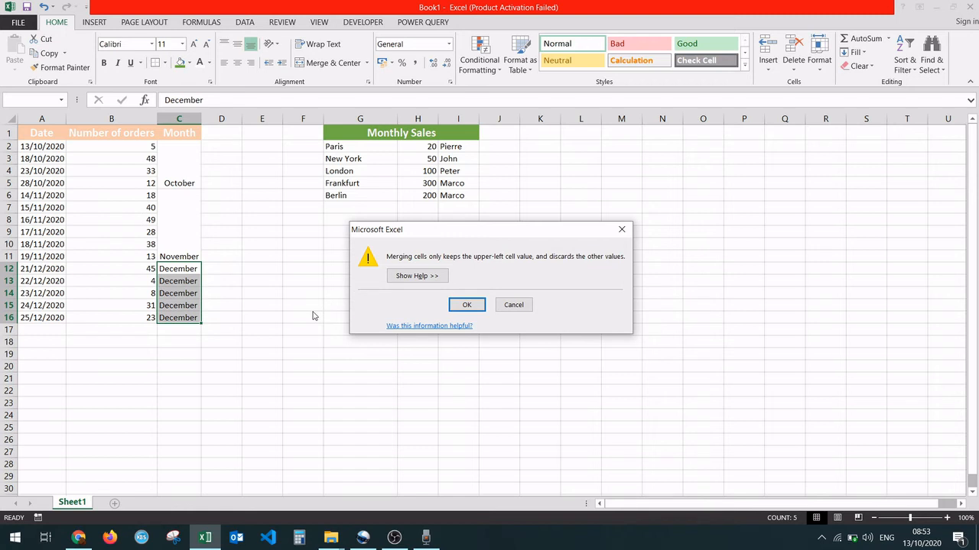
{"action": "left_click", "coordinate": [466, 305]}
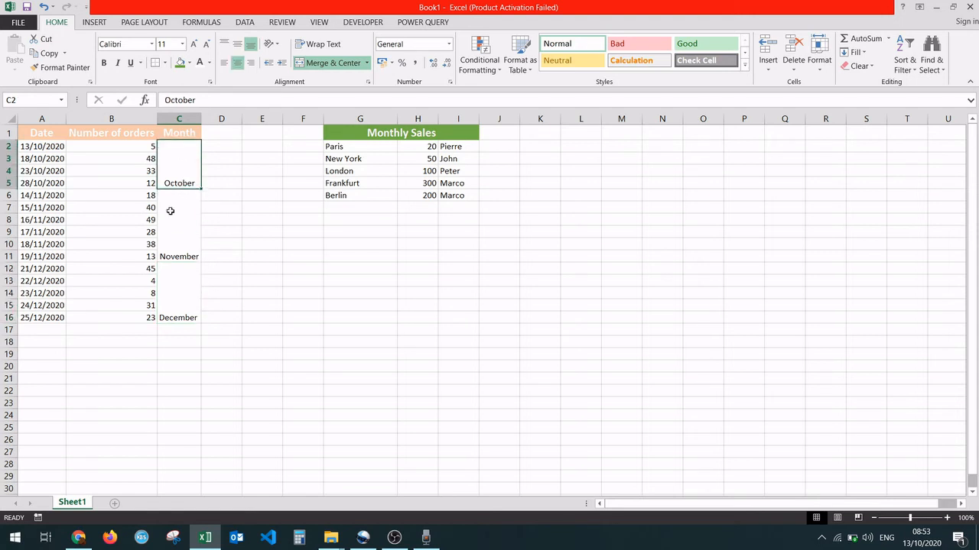
{"action": "mouse_move", "coordinate": [173, 152]}
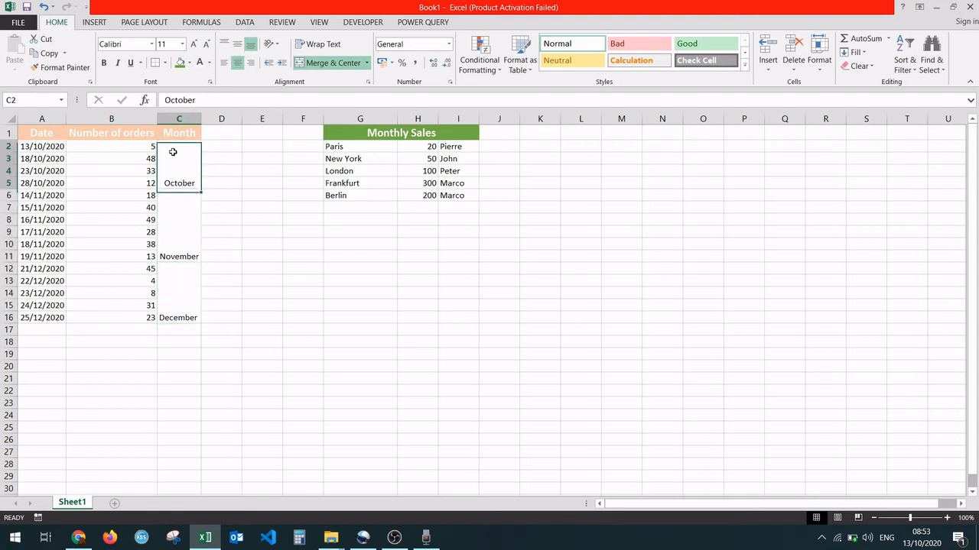
Click a cell to deselect the merged October label in column C.
{"action": "left_click", "coordinate": [397, 132]}
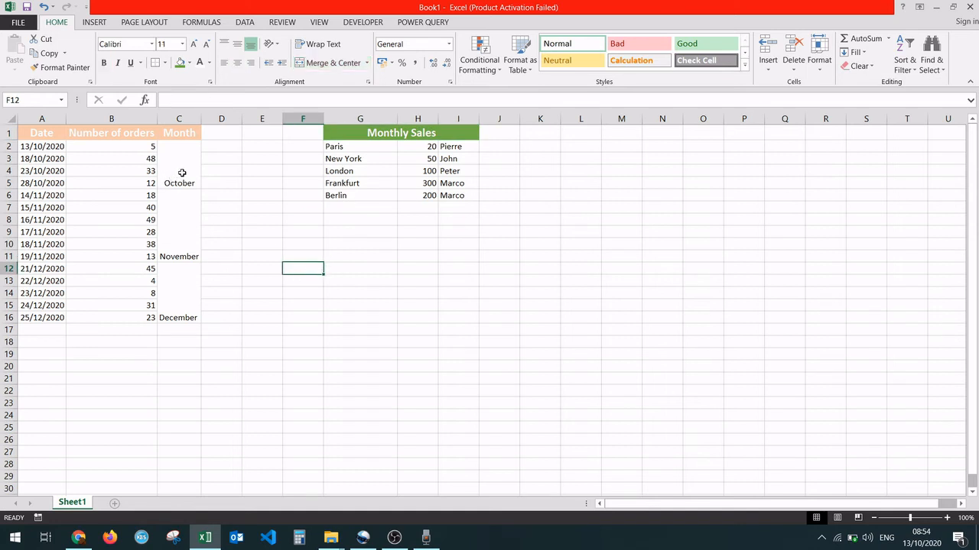
{"action": "mouse_move", "coordinate": [268, 228]}
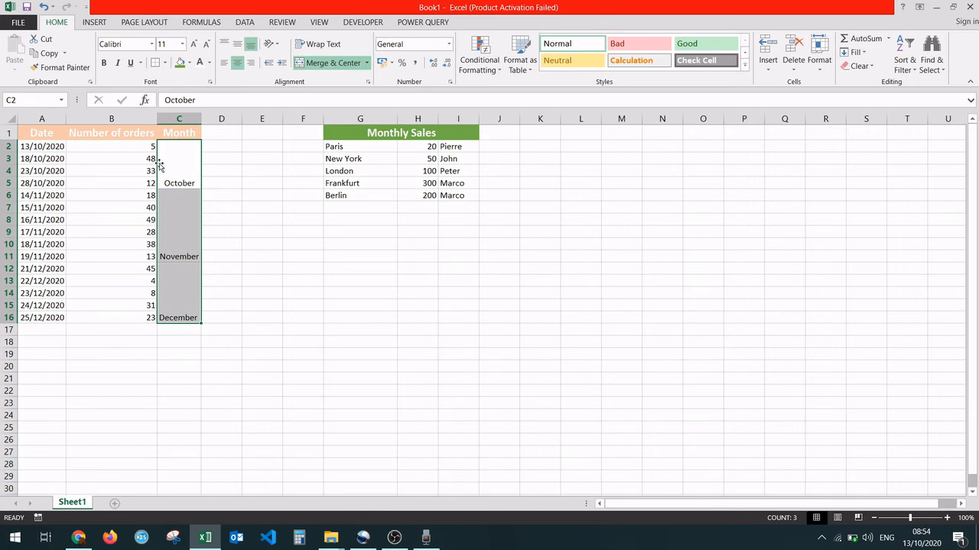
{"action": "mouse_move", "coordinate": [160, 162]}
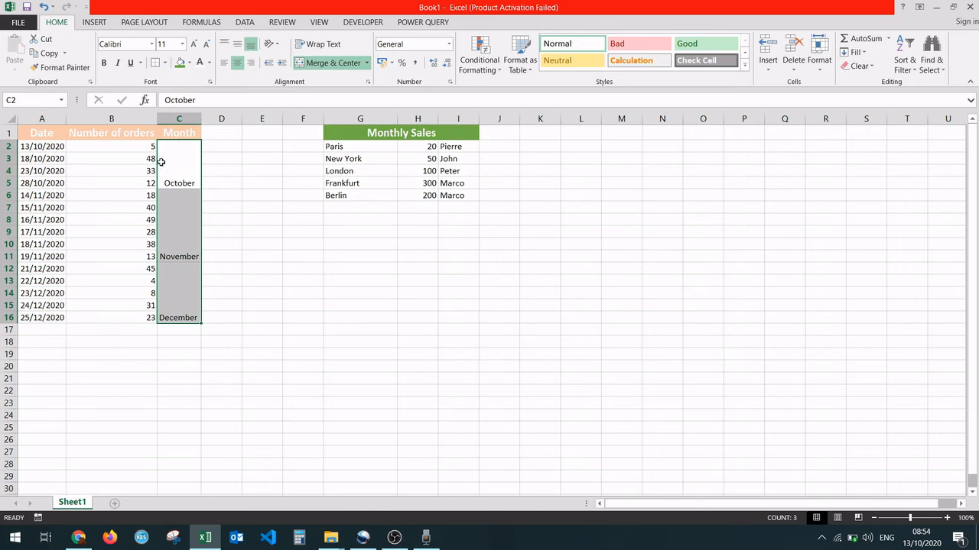
{"action": "mouse_move", "coordinate": [177, 169]}
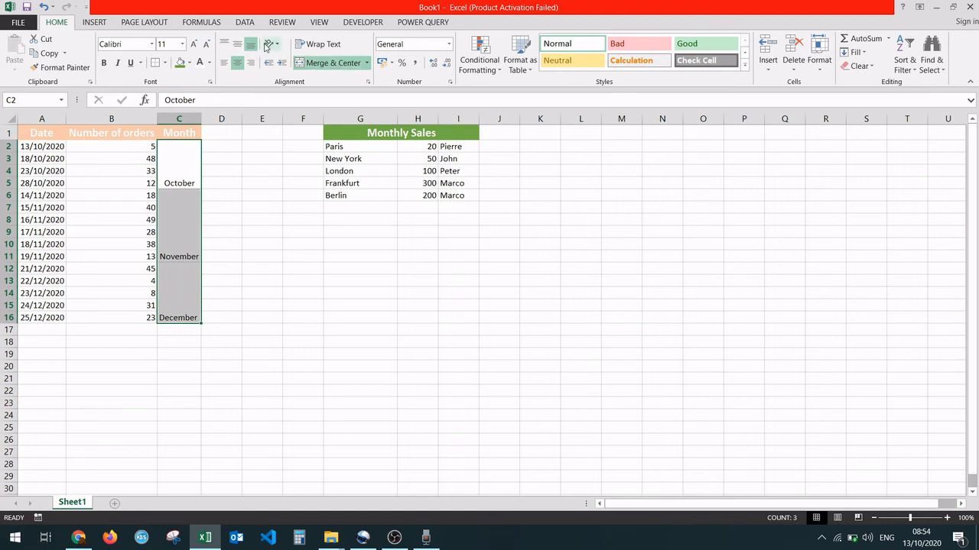
{"action": "mouse_move", "coordinate": [253, 43]}
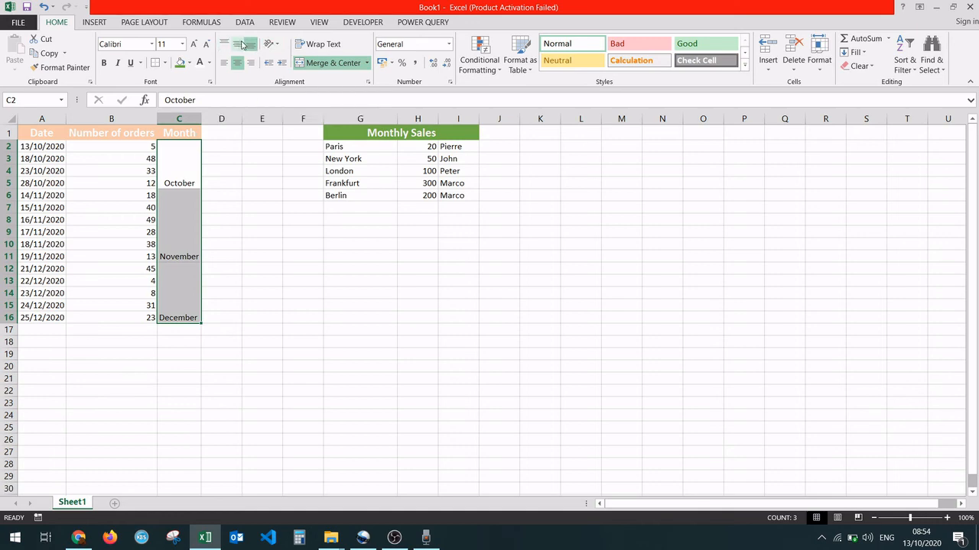
{"action": "mouse_move", "coordinate": [240, 47]}
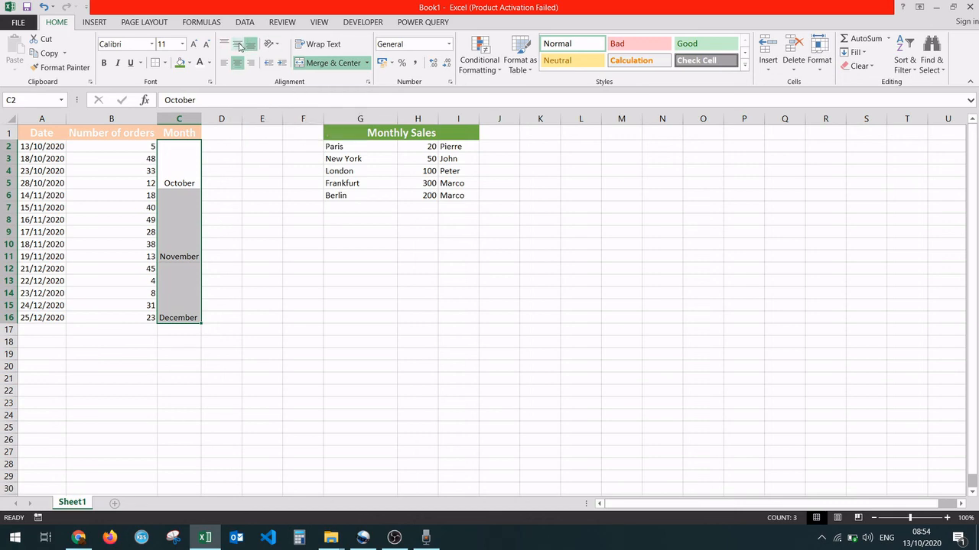
{"action": "mouse_move", "coordinate": [238, 47]}
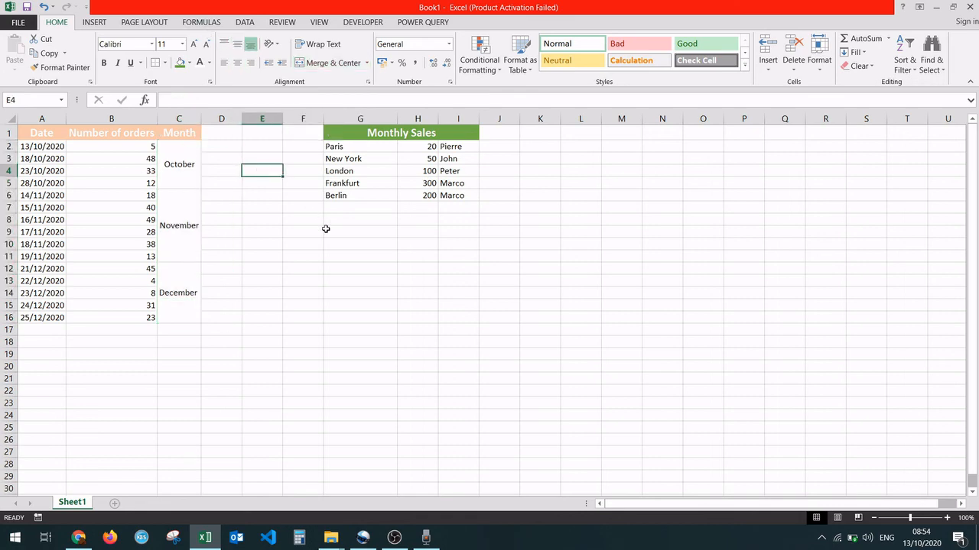
{"action": "mouse_move", "coordinate": [382, 236]}
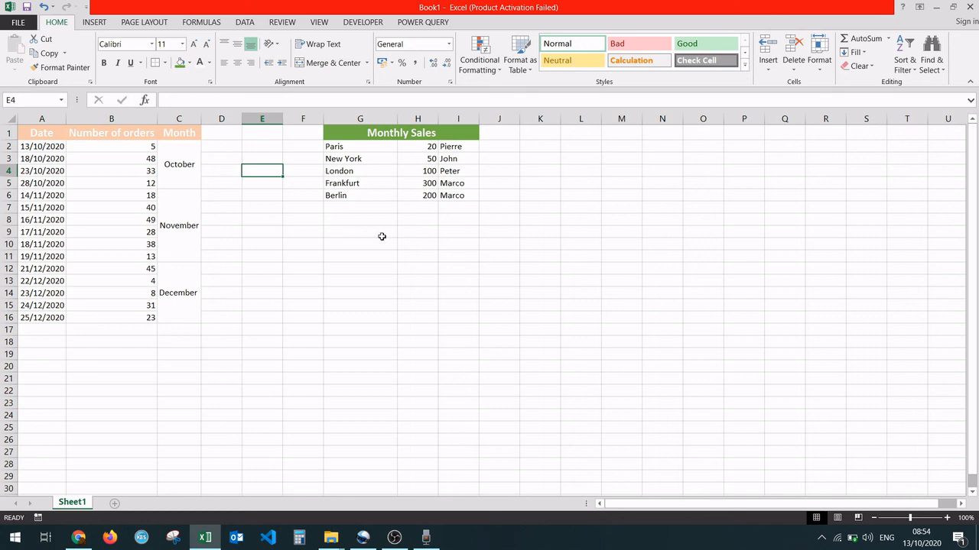
{"action": "mouse_move", "coordinate": [454, 277]}
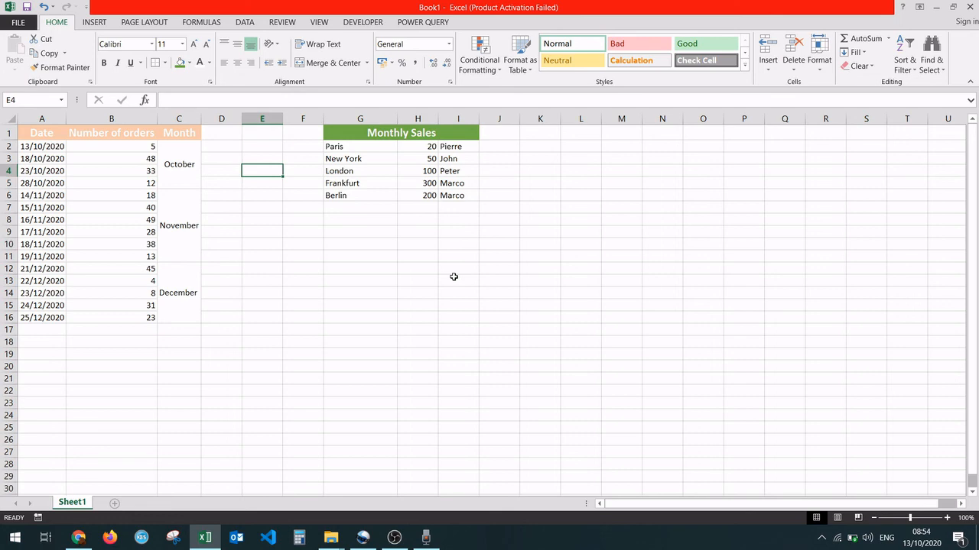
{"action": "mouse_move", "coordinate": [444, 311]}
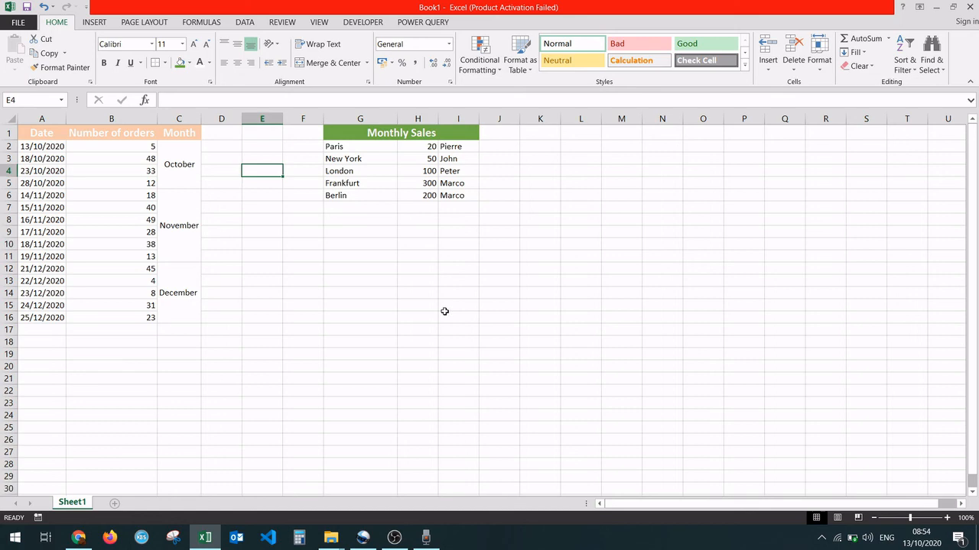